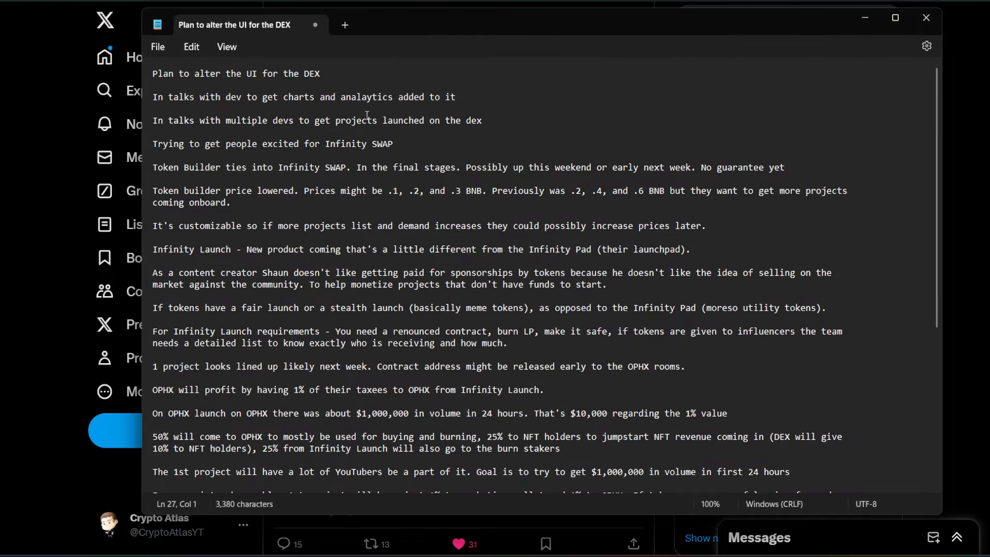
{"action": "mouse_move", "coordinate": [411, 82]}
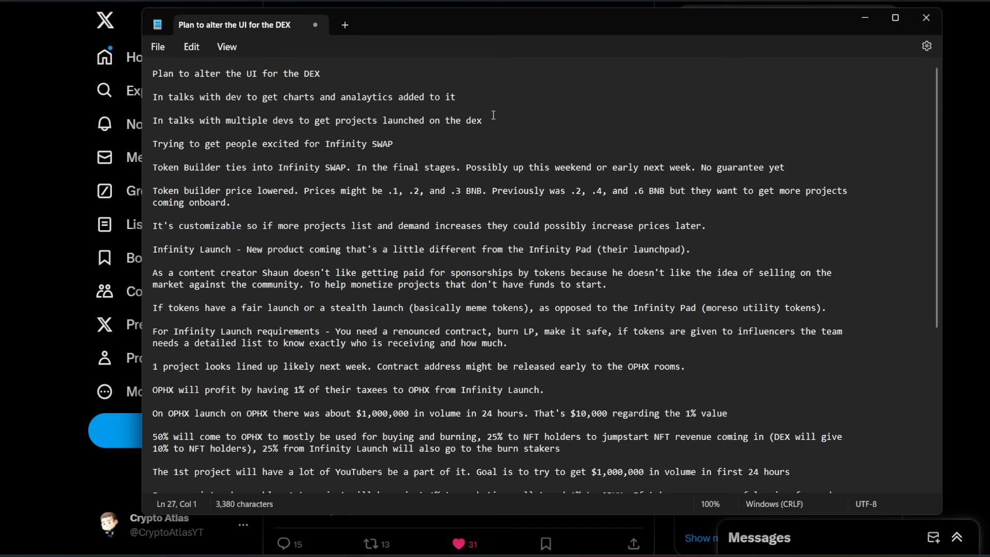
{"action": "mouse_move", "coordinate": [403, 138]}
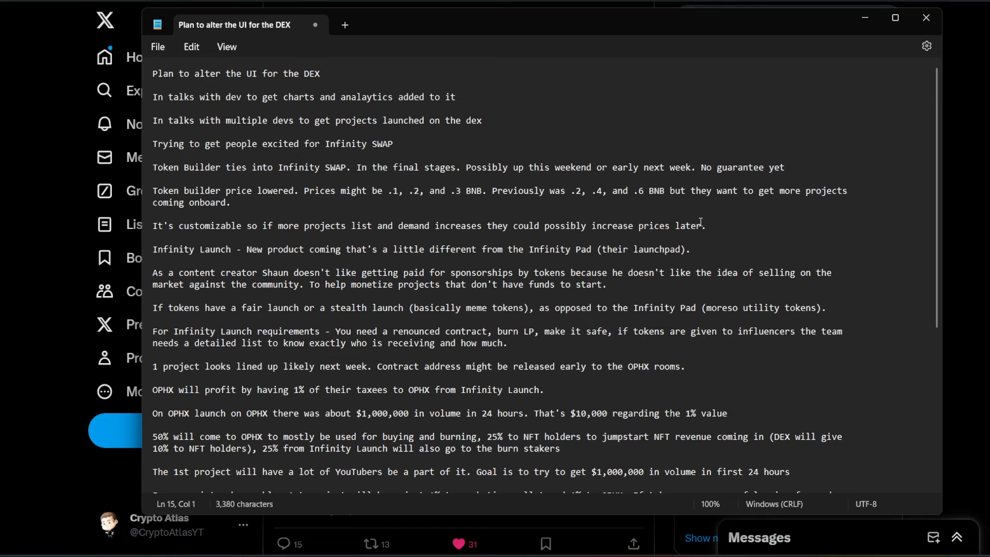
Scroll down to the notes on liquidity unlocking around August 1st and the public revenue wallet
{"action": "scroll", "scroll_direction": "down", "scroll_amount": 3}
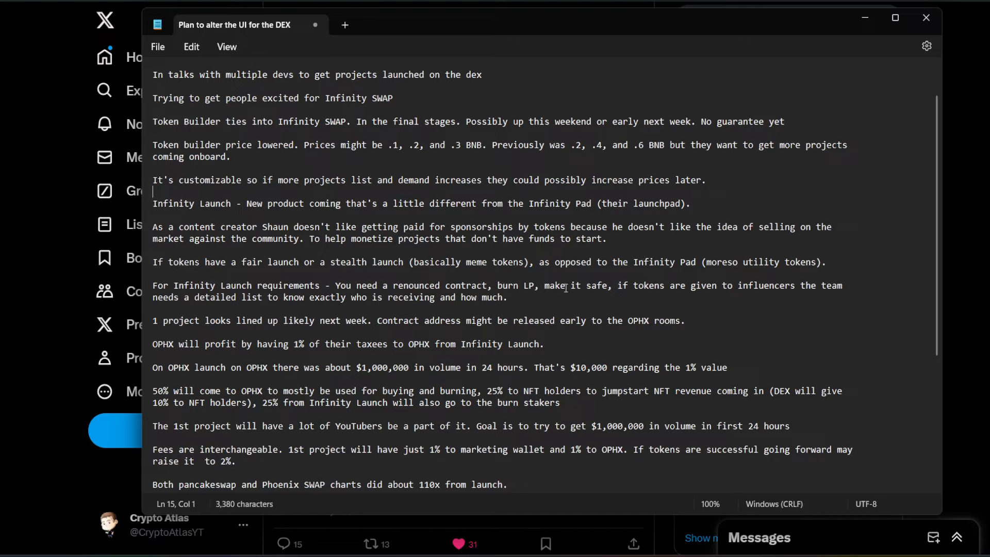
{"action": "scroll", "scroll_direction": "down", "scroll_amount": 3}
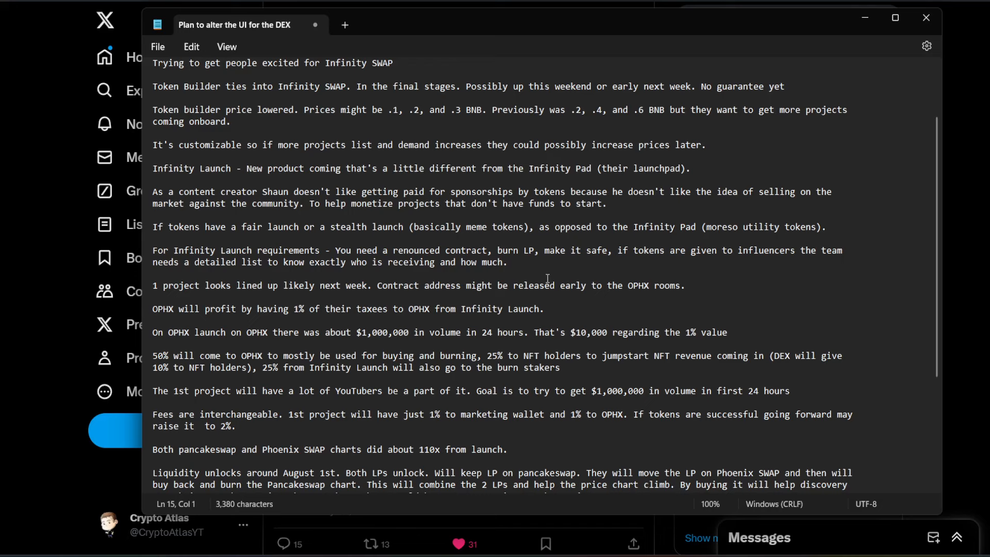
{"action": "mouse_move", "coordinate": [512, 280]}
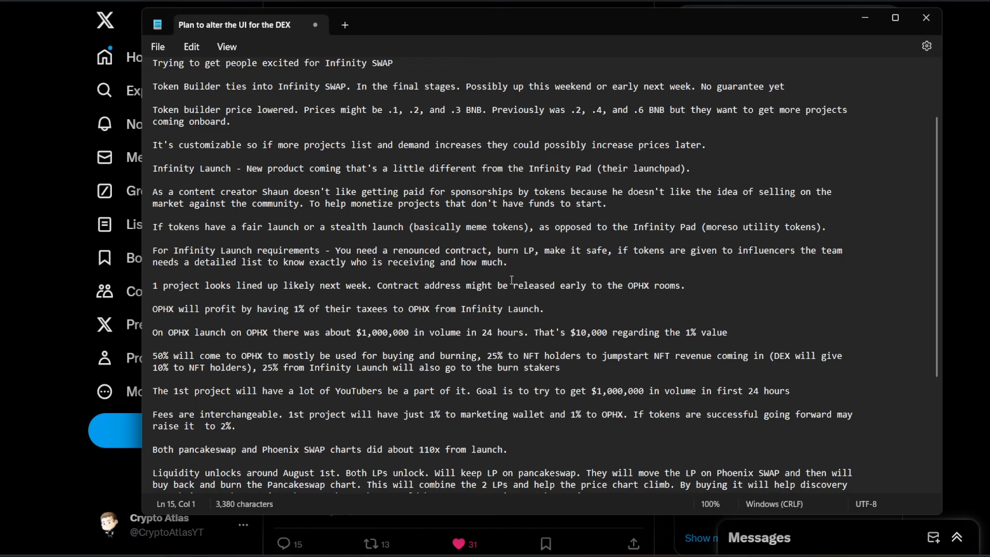
{"action": "scroll", "scroll_direction": "down", "scroll_amount": 3}
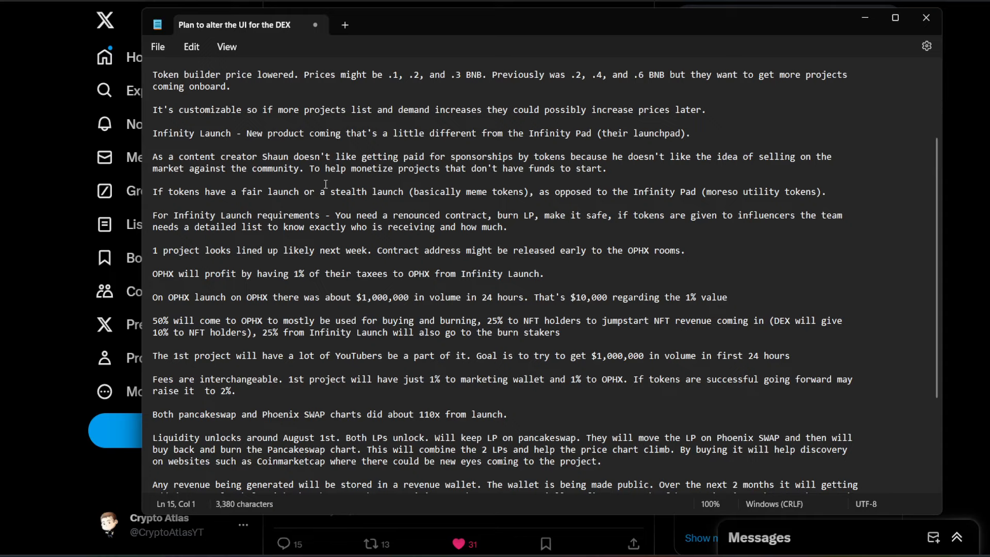
Scroll to the final lines on Coinmarketcap listing and ETH revenue share, then correct 'taxees' to 'taxes'
{"action": "scroll", "scroll_direction": "down", "scroll_amount": 3}
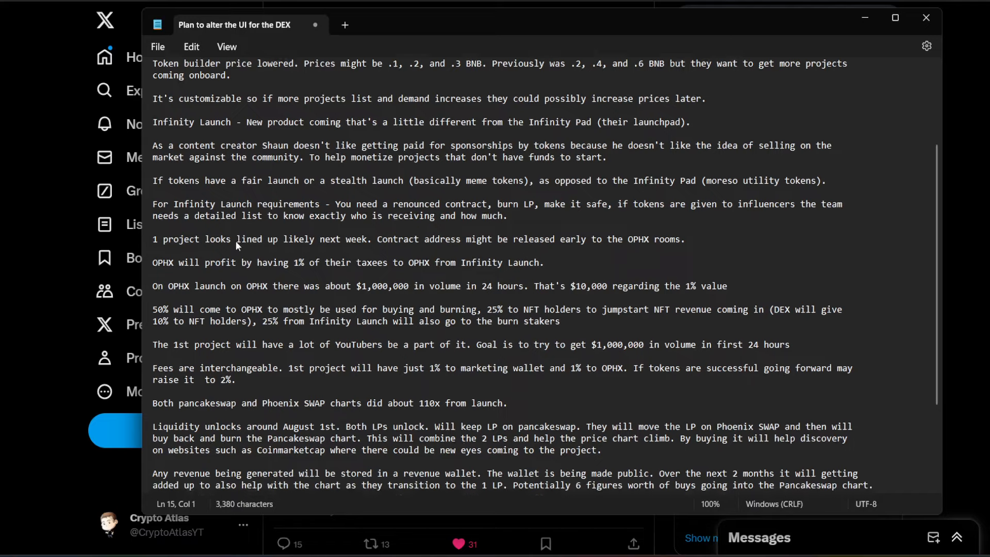
{"action": "scroll", "scroll_direction": "down", "scroll_amount": 3}
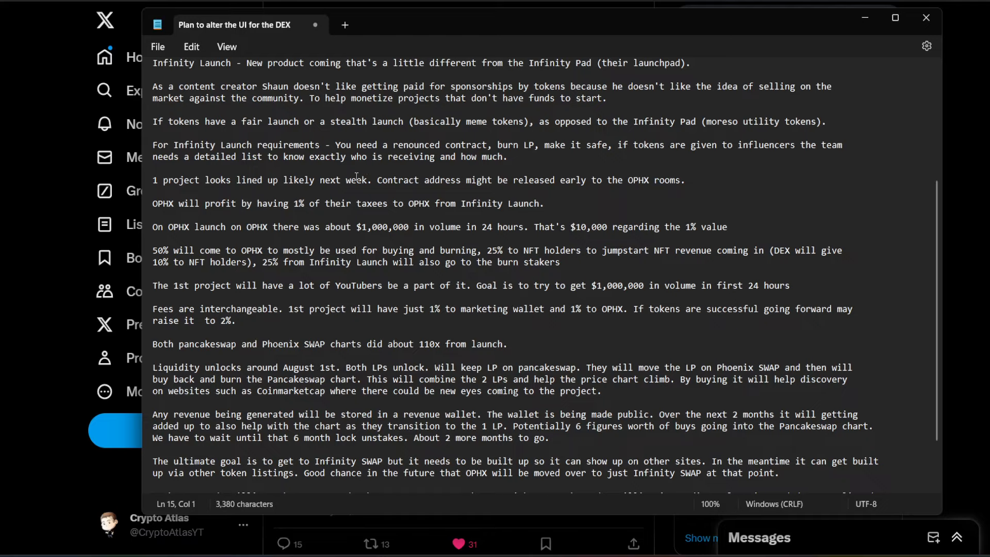
{"action": "scroll", "scroll_direction": "down", "scroll_amount": 3}
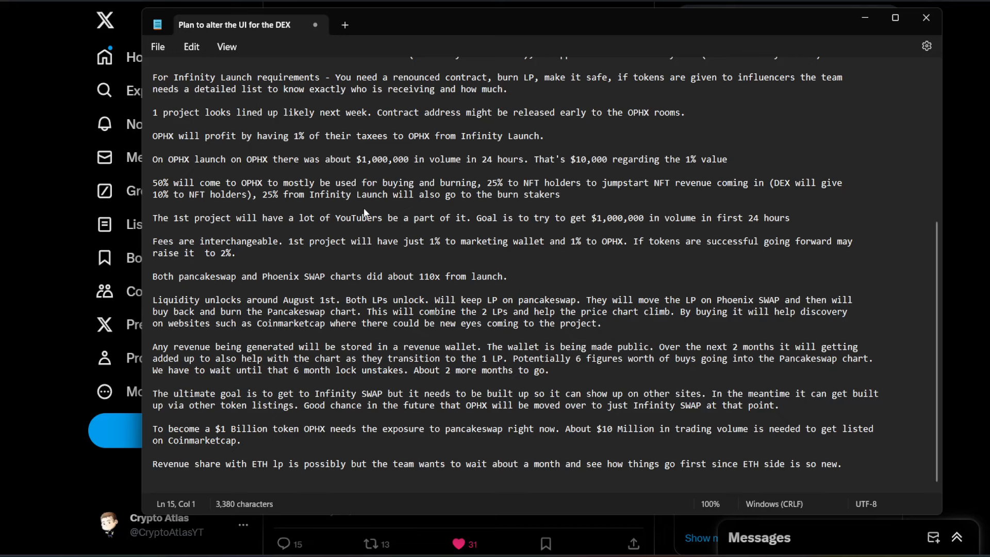
{"action": "left_click", "coordinate": [409, 184]}
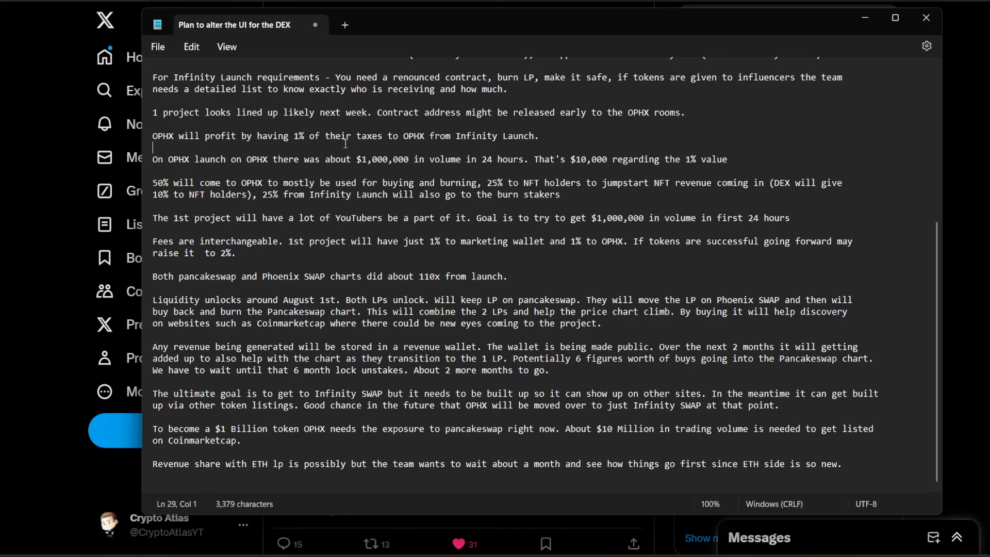
Replace the repeated second 'OPHX' with 'ETH' so the line reads 'On OPHX launch on ETH'
{"action": "left_click", "coordinate": [250, 162]}
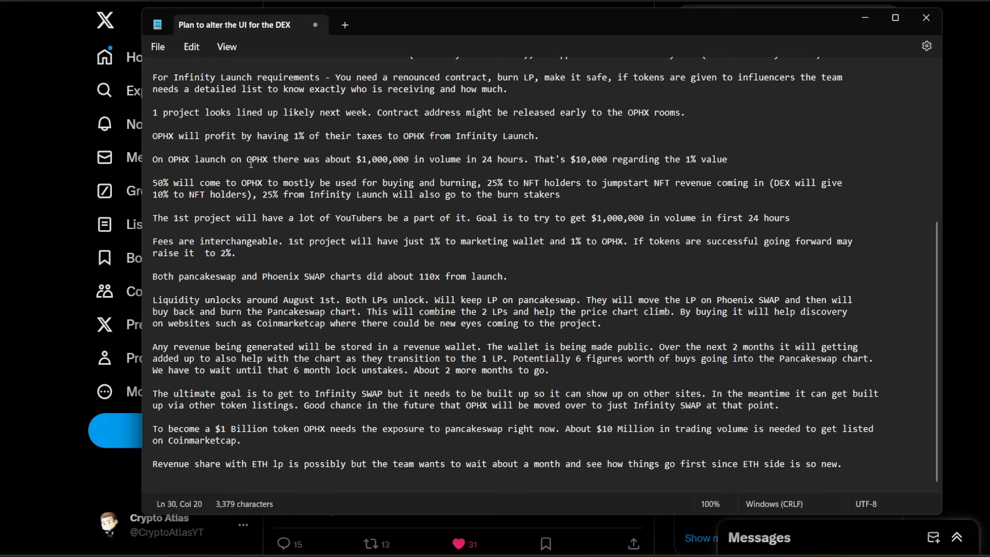
{"action": "mouse_move", "coordinate": [279, 231]}
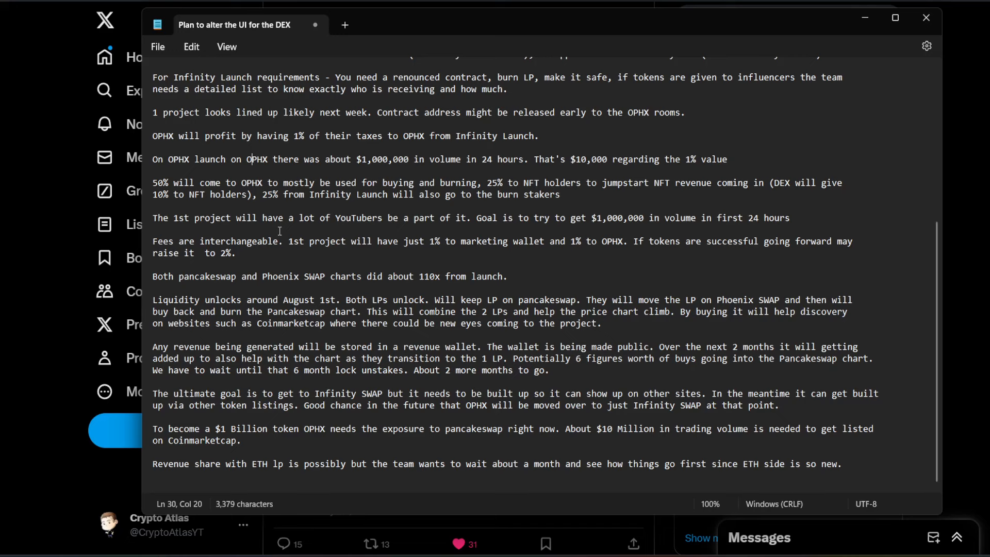
{"action": "double_click", "coordinate": [255, 159]}
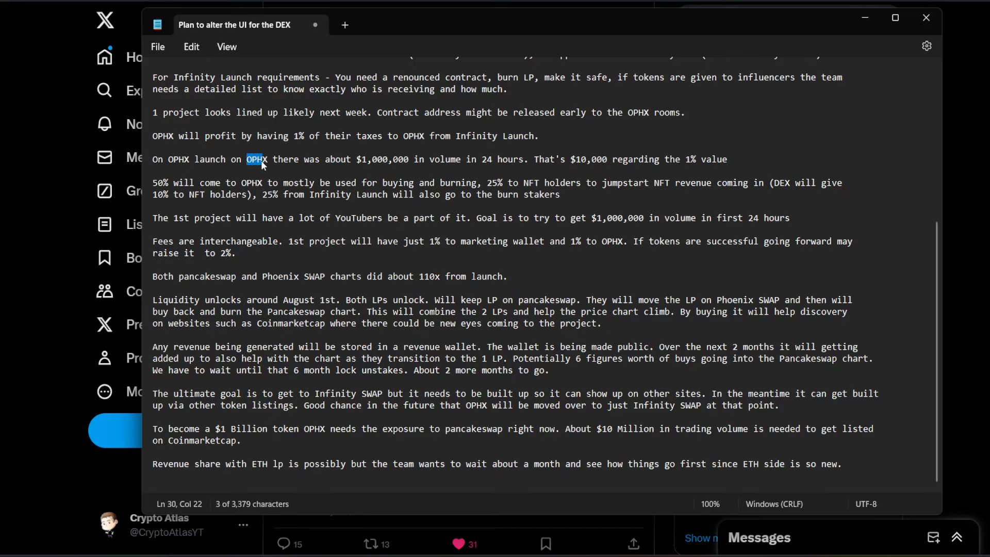
{"action": "type", "text": "ETH"}
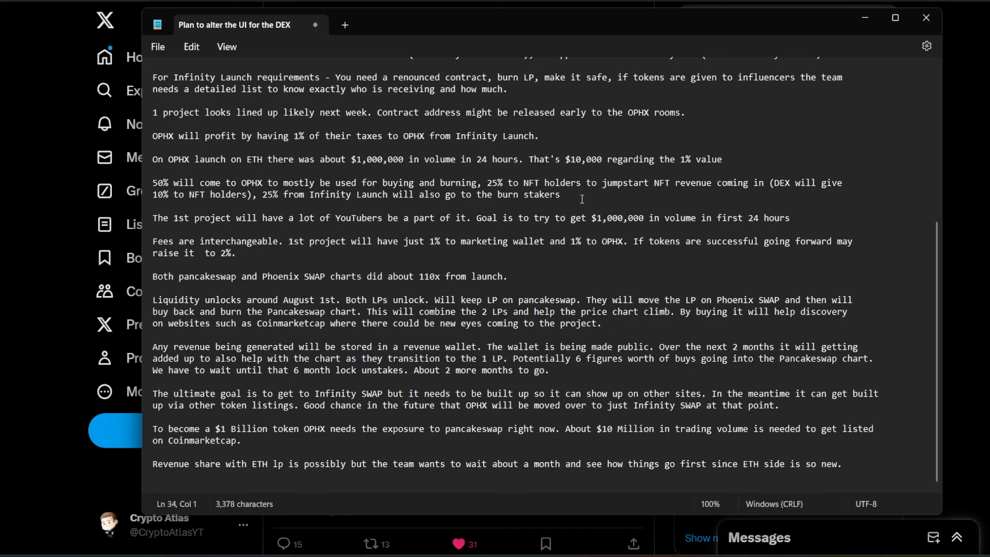
{"action": "mouse_move", "coordinate": [371, 255]}
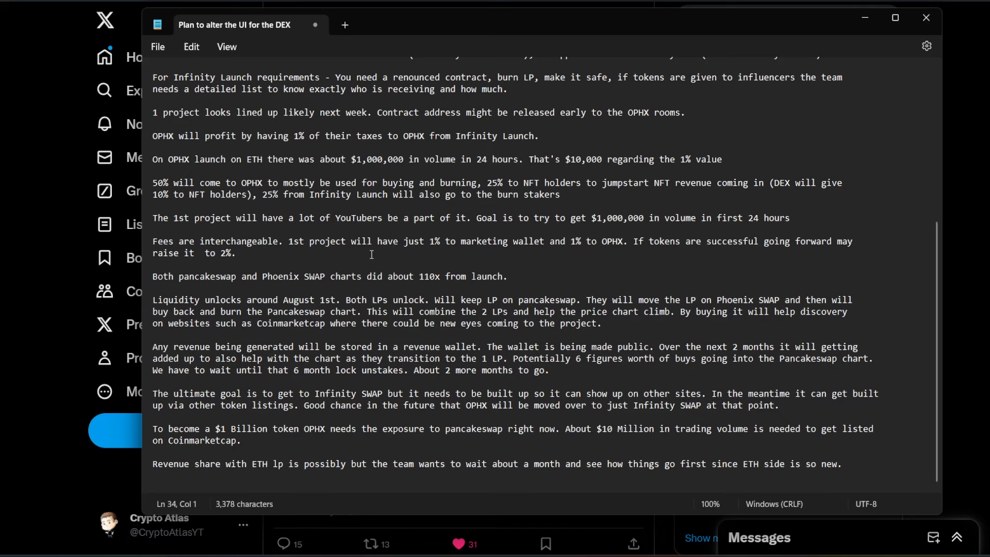
{"action": "left_click", "coordinate": [242, 254]}
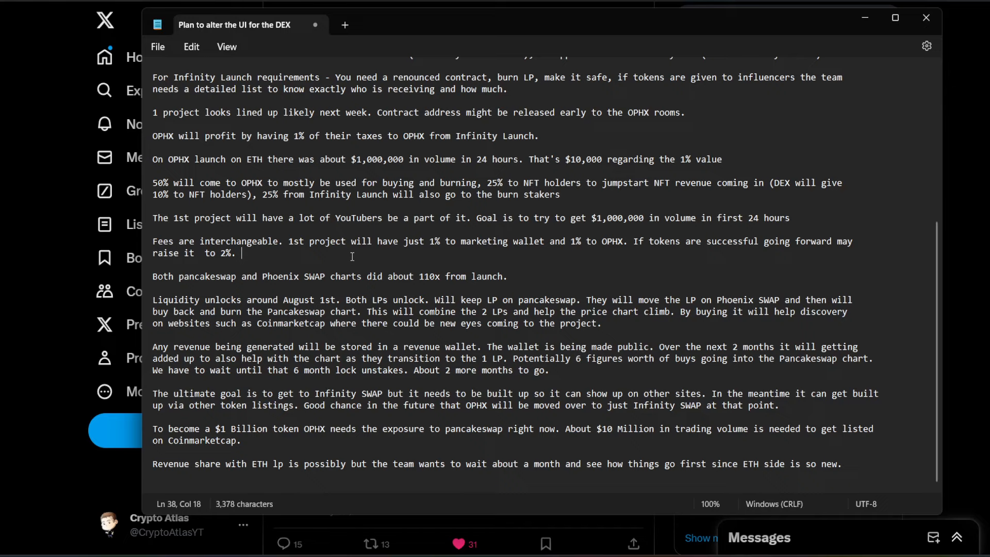
{"action": "mouse_move", "coordinate": [343, 279]}
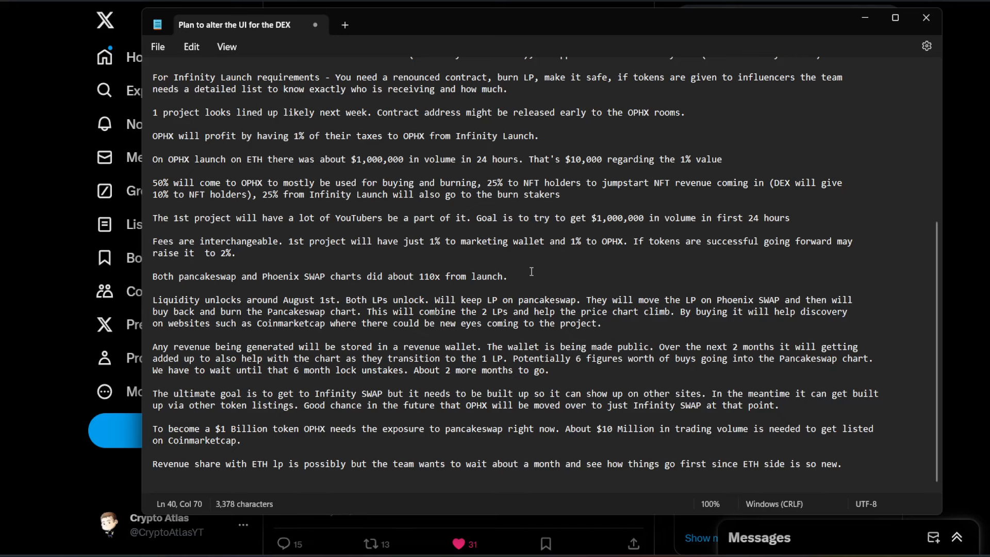
{"action": "mouse_move", "coordinate": [519, 300]}
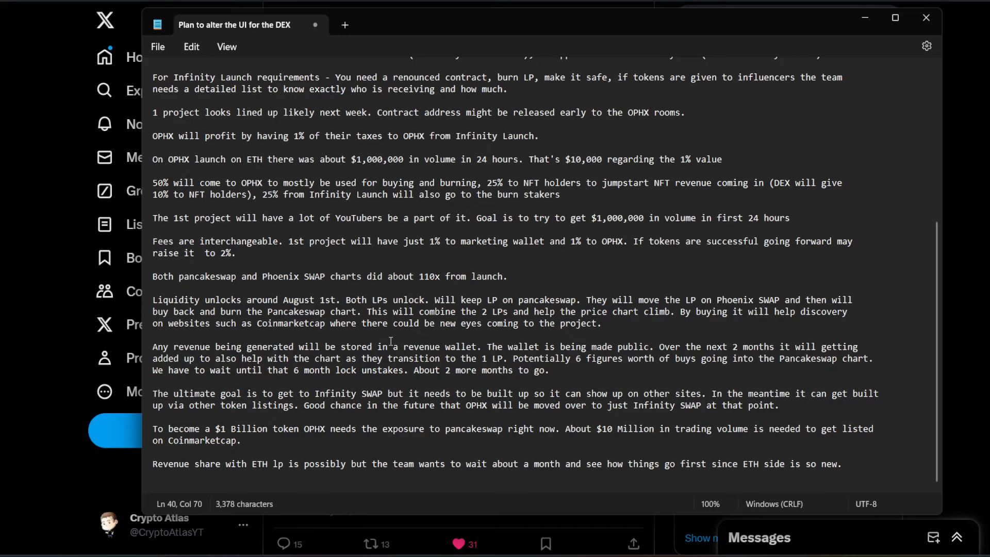
{"action": "mouse_move", "coordinate": [421, 456]}
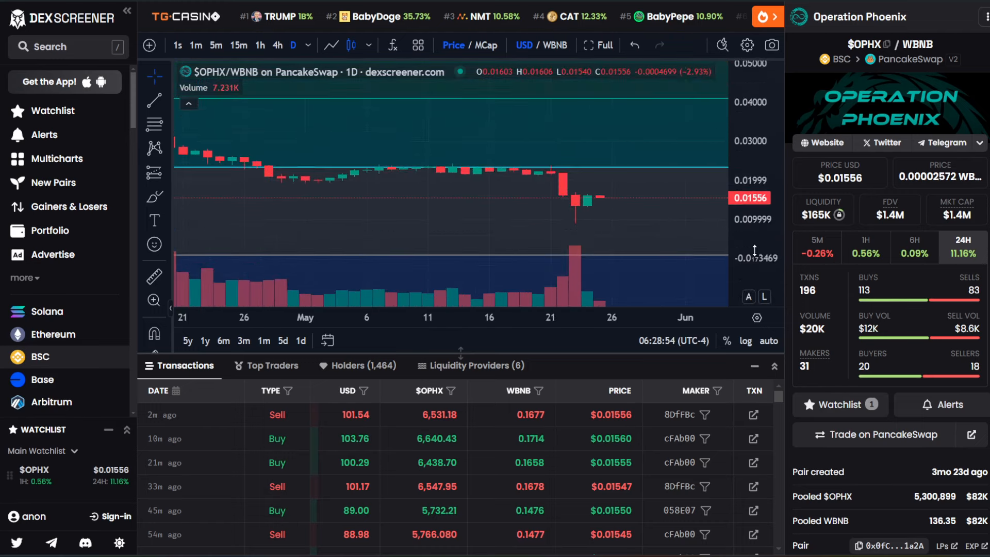
{"action": "mouse_move", "coordinate": [565, 182]}
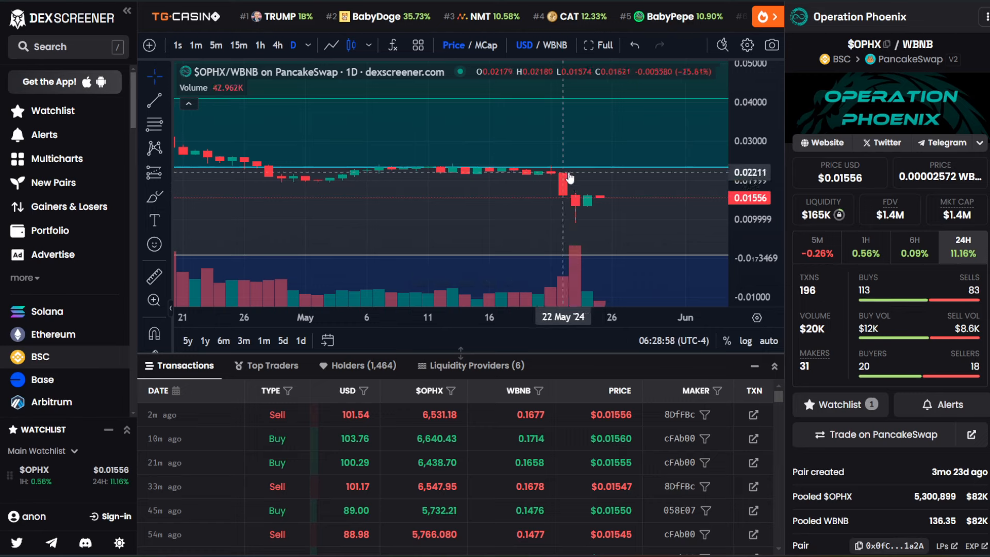
{"action": "mouse_move", "coordinate": [583, 219]}
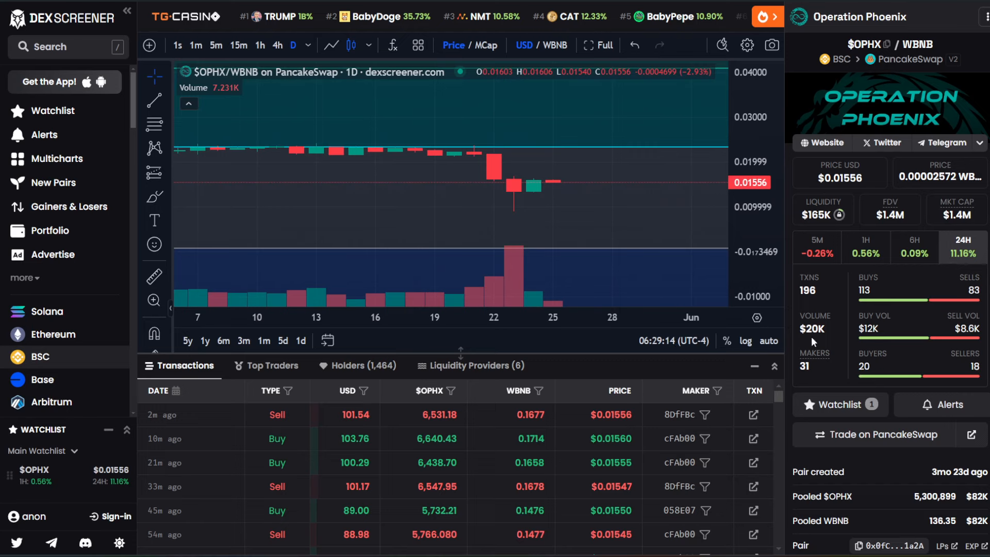
Highlight the $20K 24-hour volume on the OPHX/WBNB PancakeSwap chart
{"action": "double_click", "coordinate": [812, 329]}
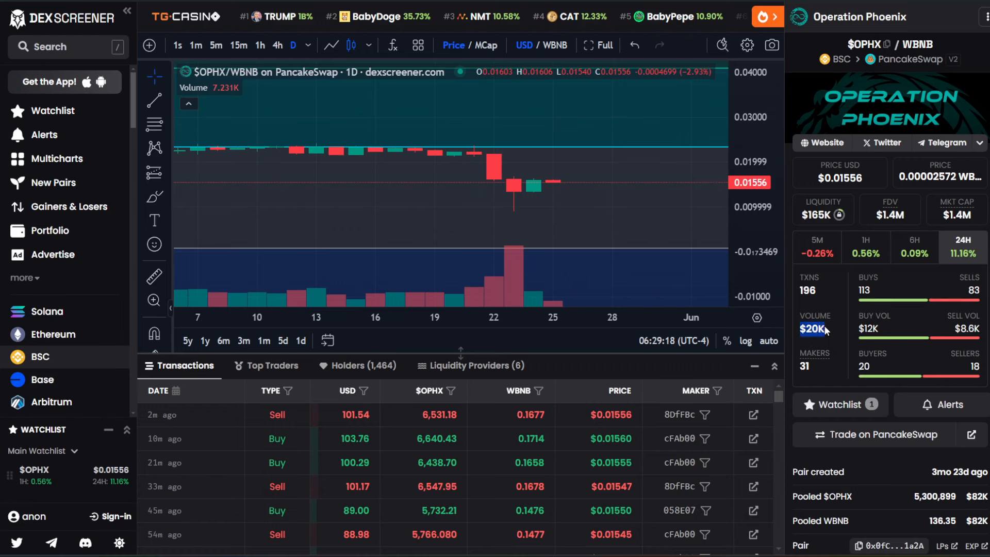
{"action": "mouse_move", "coordinate": [504, 301]}
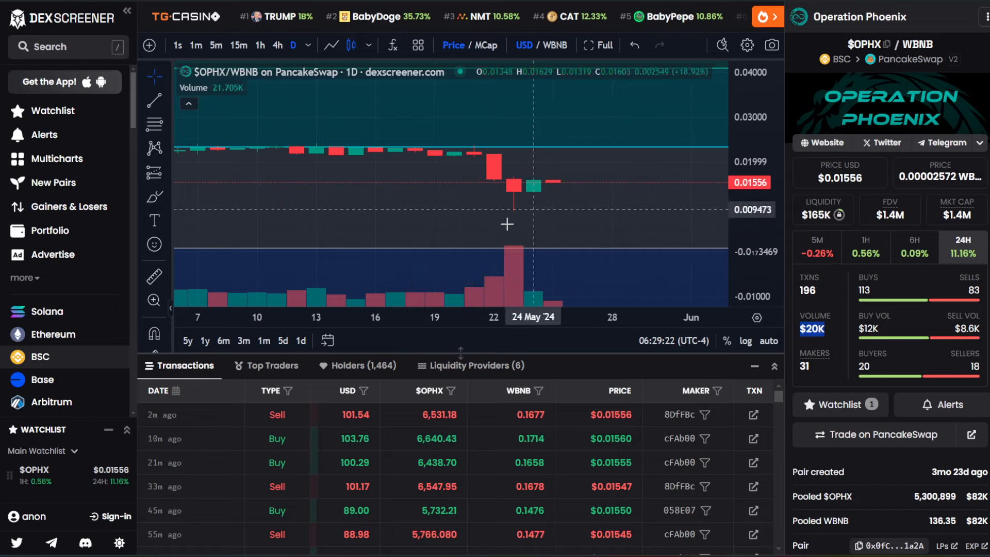
{"action": "mouse_move", "coordinate": [555, 188]}
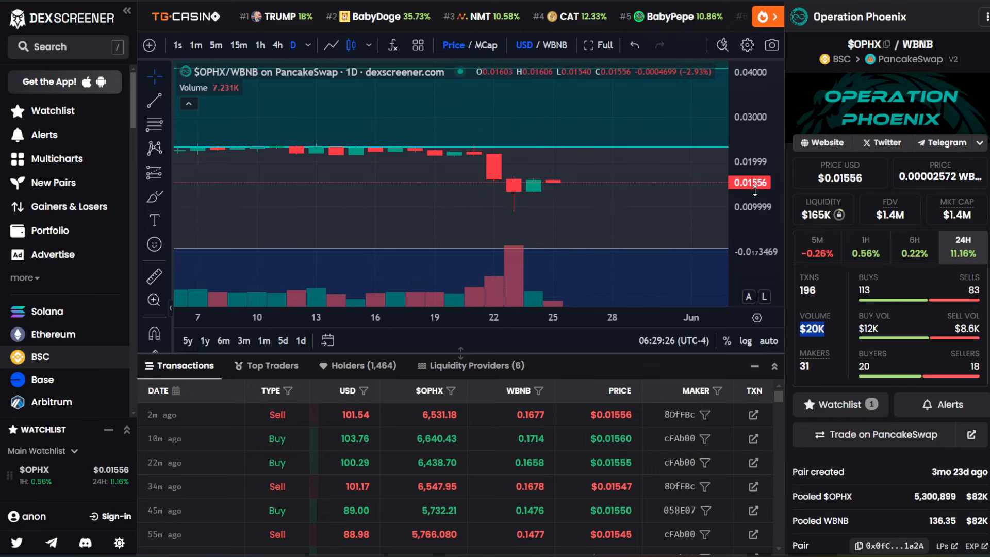
{"action": "mouse_move", "coordinate": [732, 190]}
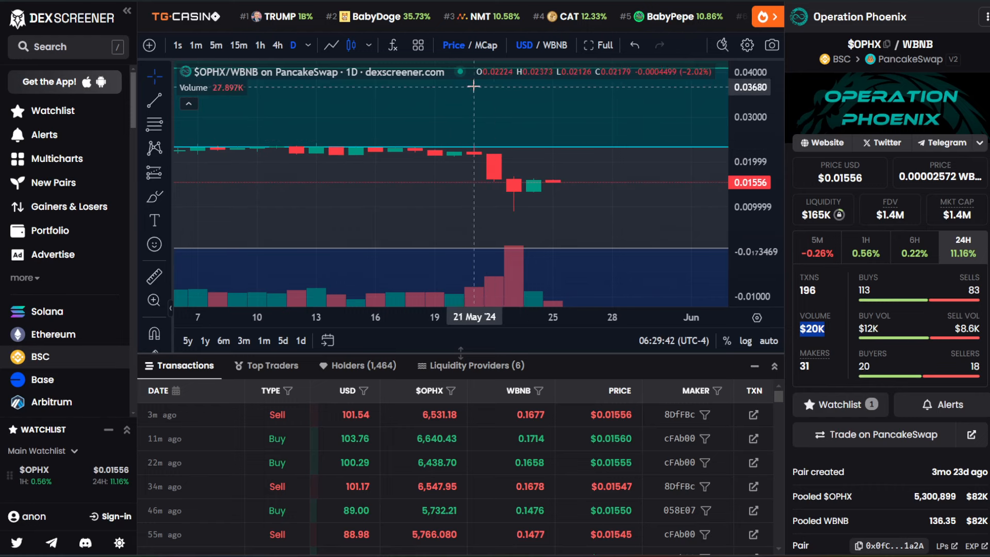
{"action": "mouse_move", "coordinate": [512, 99]}
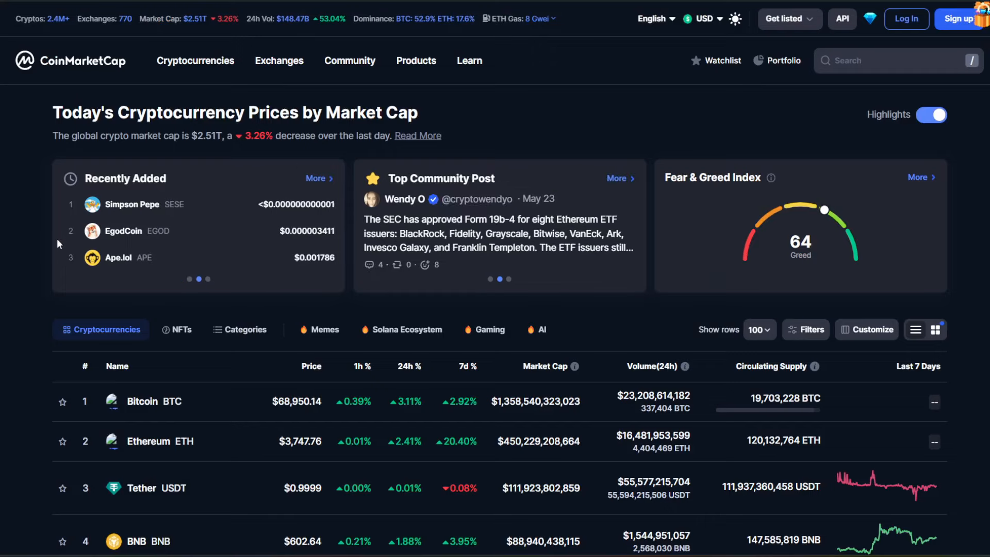
Scroll down CoinMarketCap to the cryptocurrency price table ranked by market cap
{"action": "scroll", "scroll_direction": "down", "scroll_amount": 3}
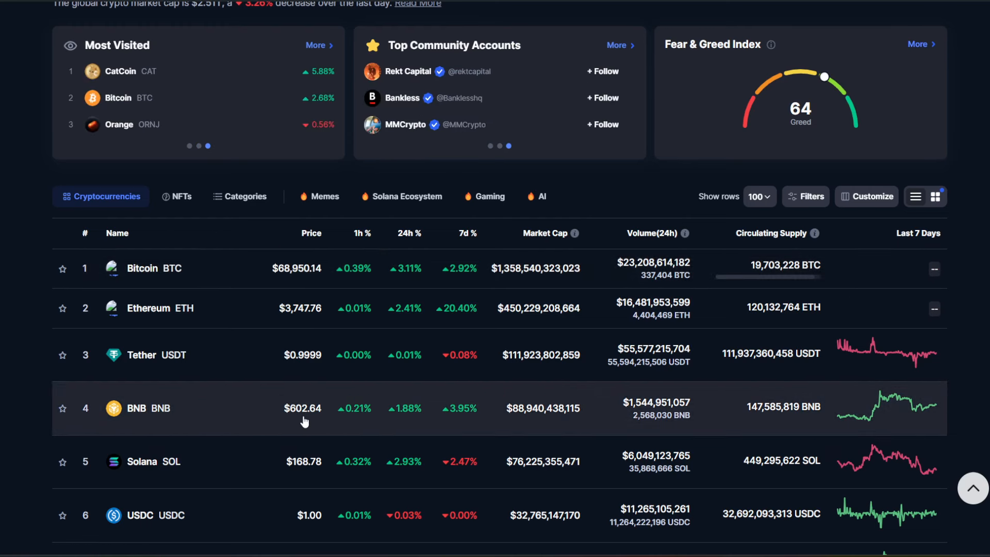
{"action": "mouse_move", "coordinate": [301, 412]}
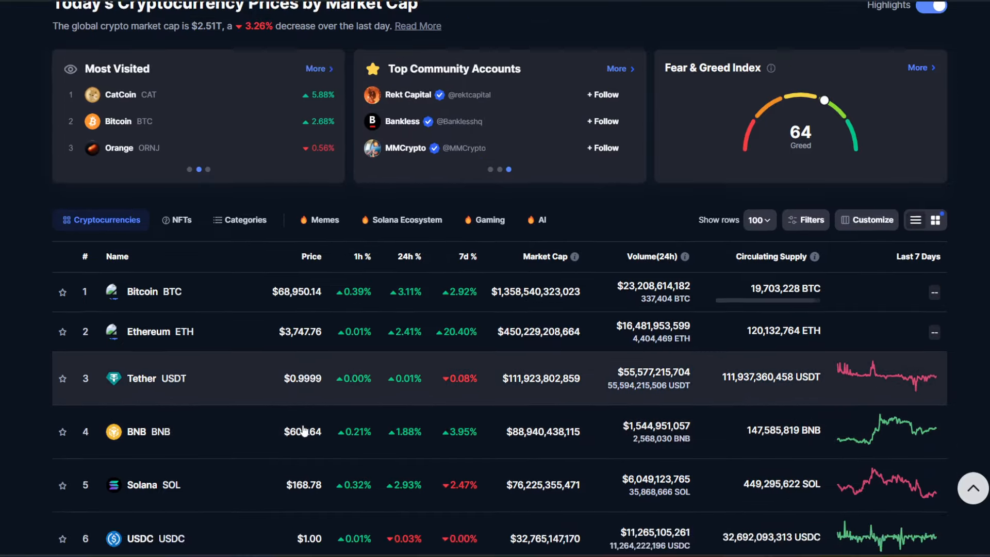
{"action": "scroll", "scroll_direction": "down", "scroll_amount": 3}
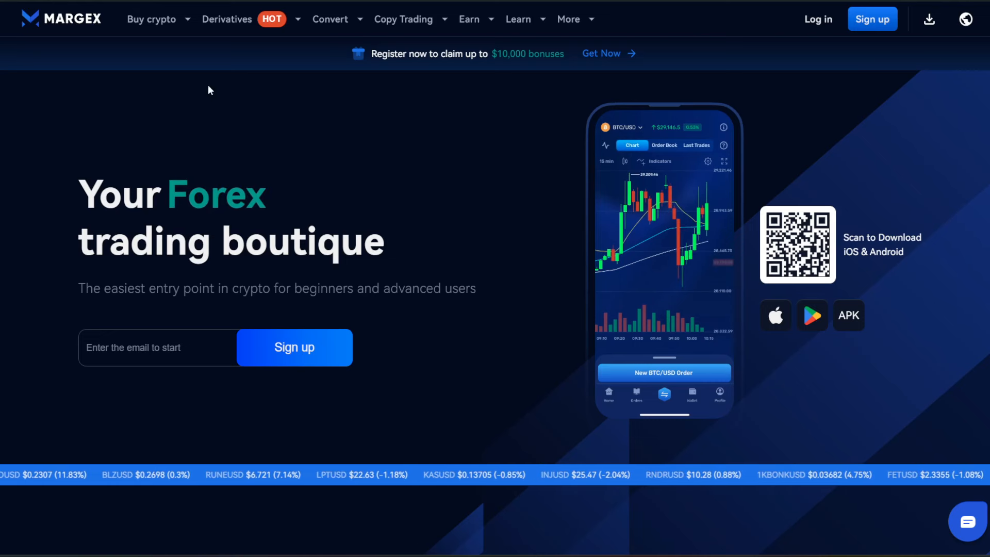
Switch to the Margex homepage tab showing the sign-up bonus offer
{"action": "left_click", "coordinate": [151, 19]}
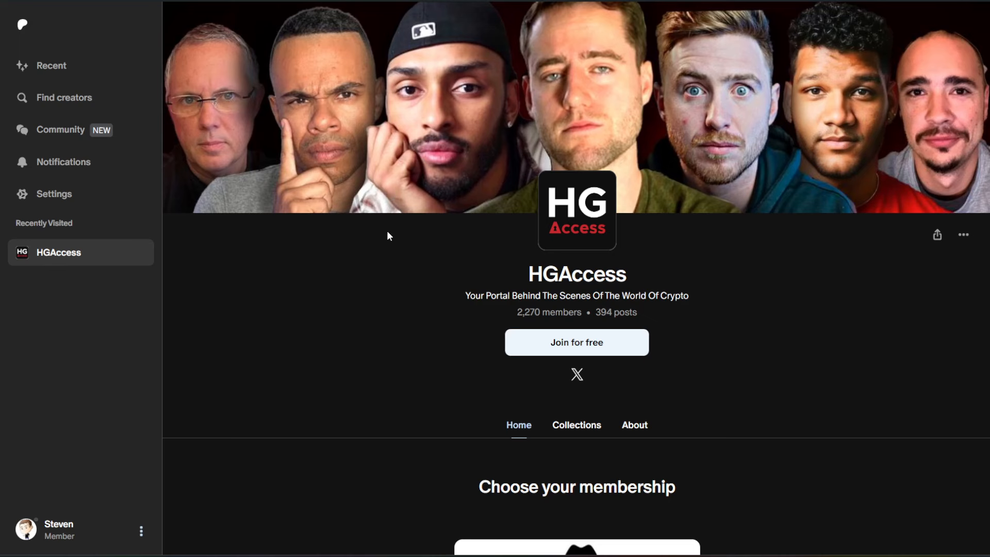
{"action": "mouse_move", "coordinate": [382, 303]}
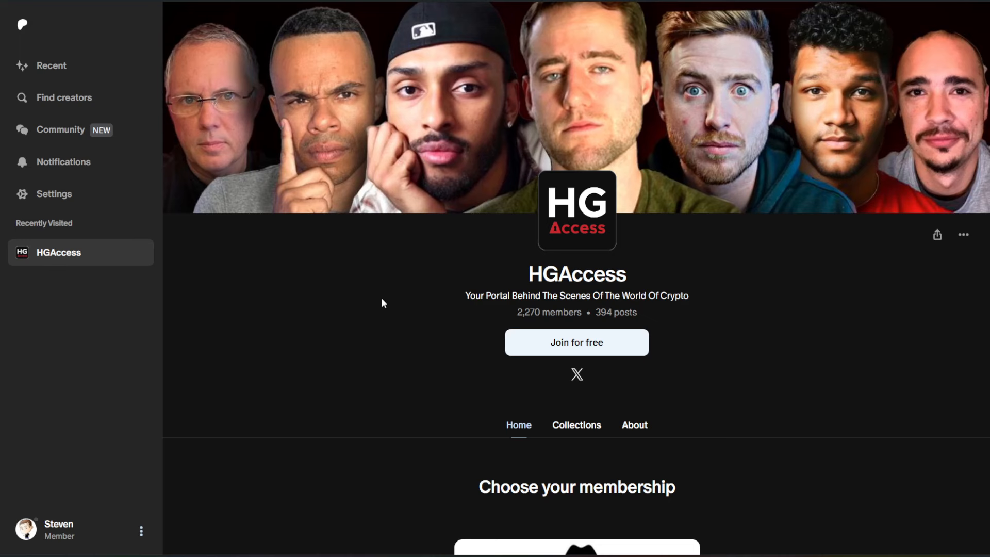
{"action": "mouse_move", "coordinate": [475, 107]}
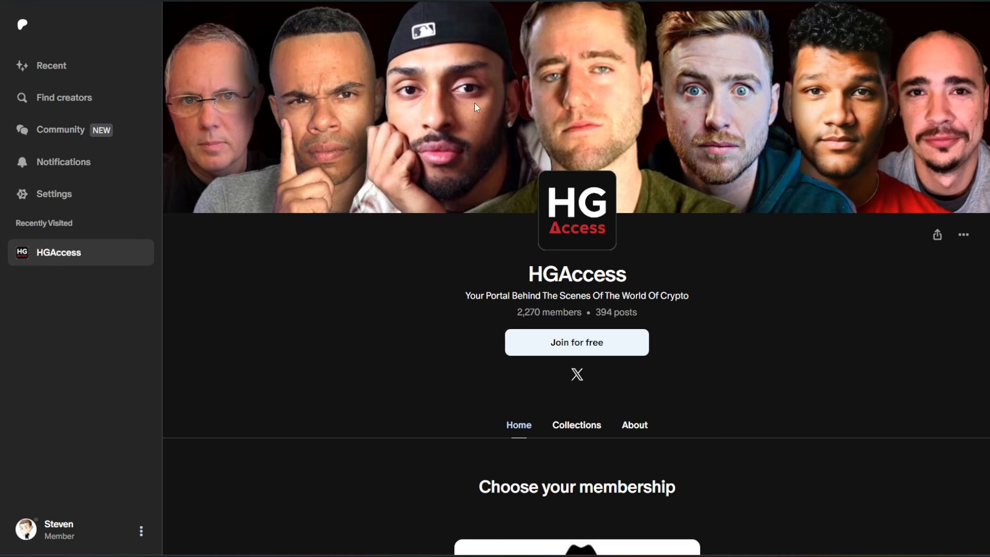